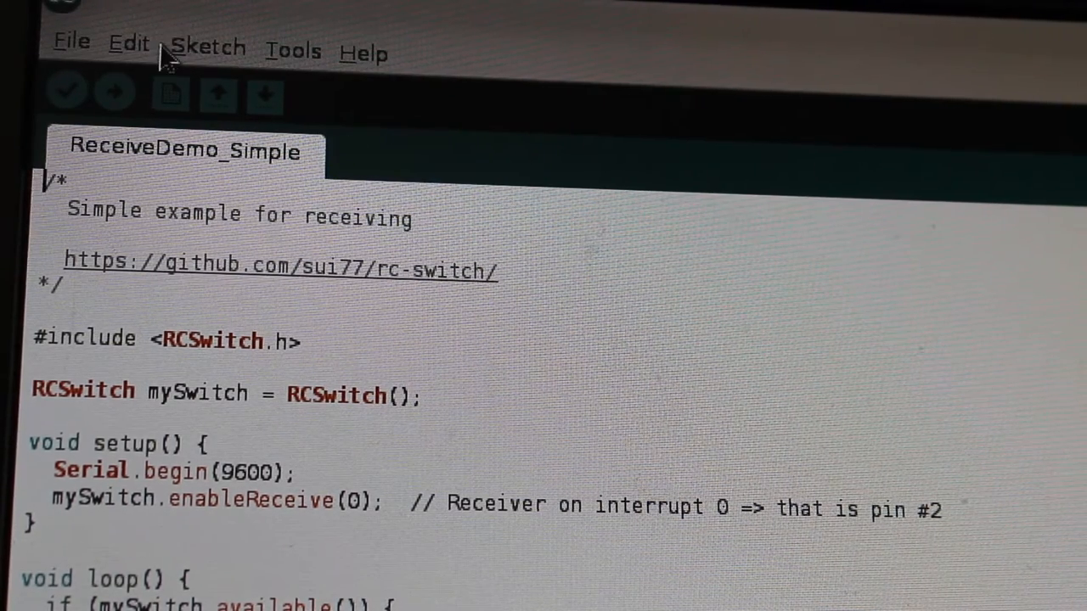
- Start adding a .ZIP library via the Sketch menu's Include Library command
click(209, 47)
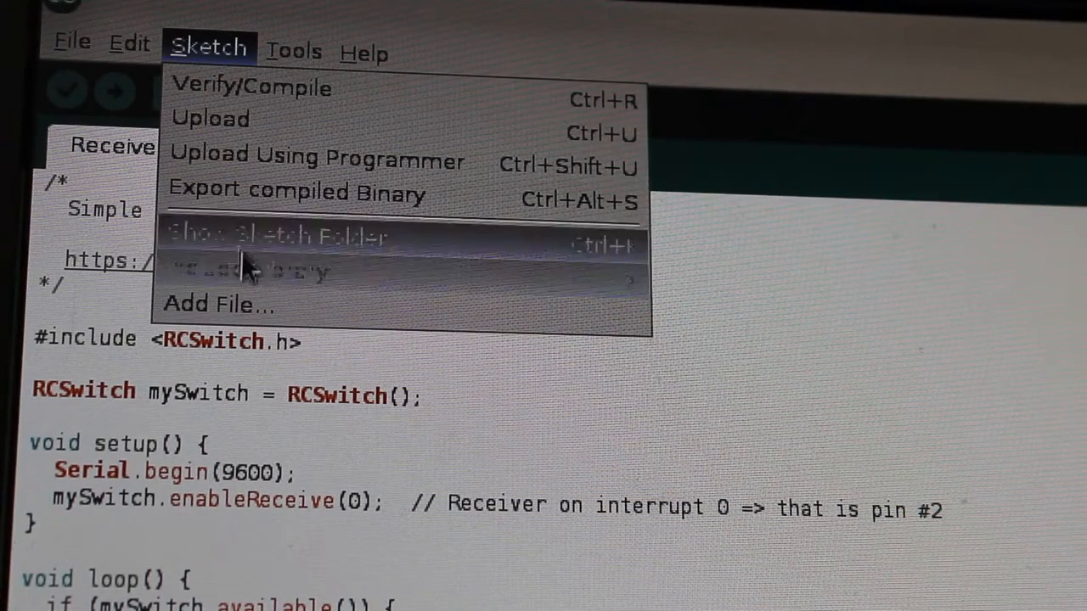
mouse_move(246, 269)
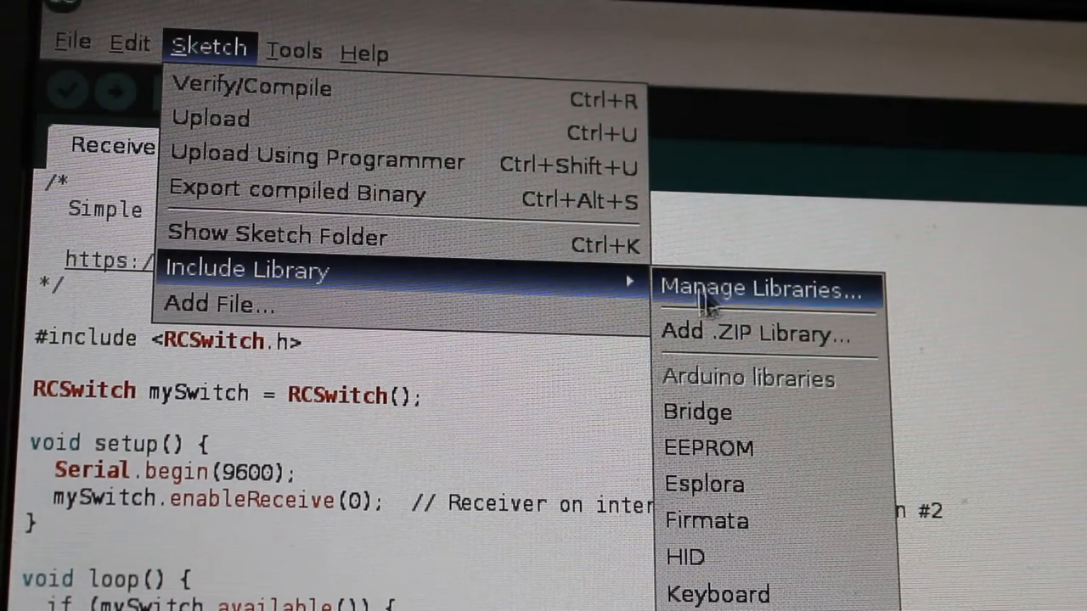
mouse_move(747, 331)
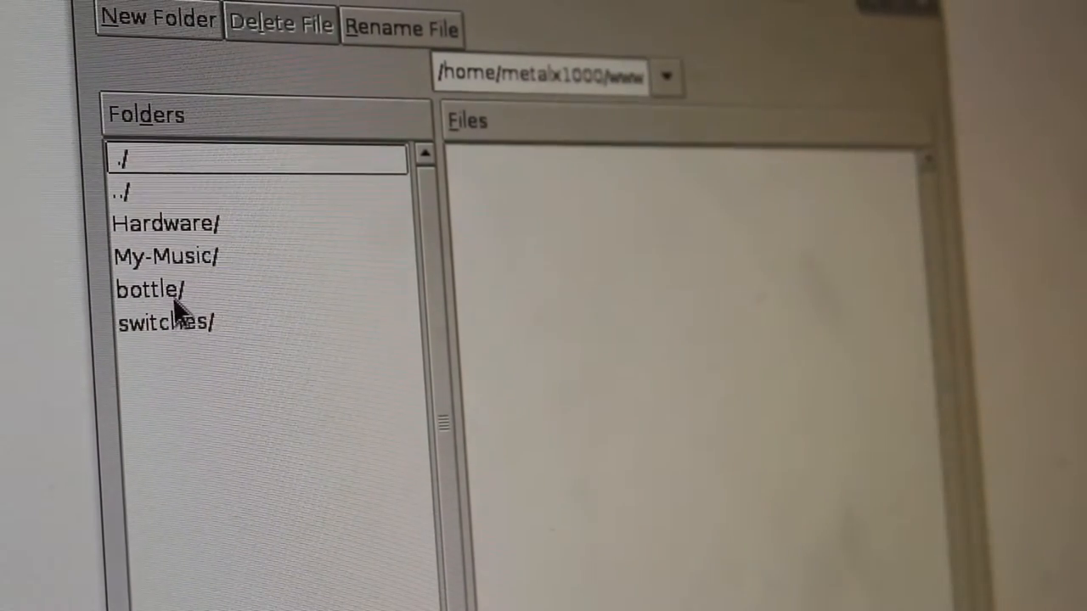
- Browse Hardware > libs and select rc-switch-master.zip as the library to install
double_click(163, 224)
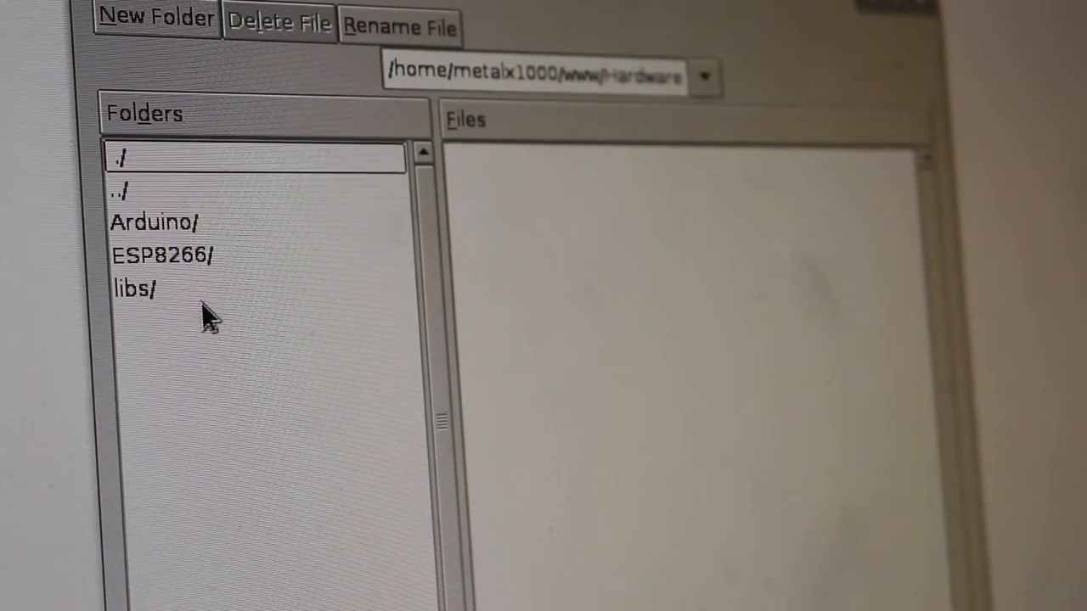
click(133, 287)
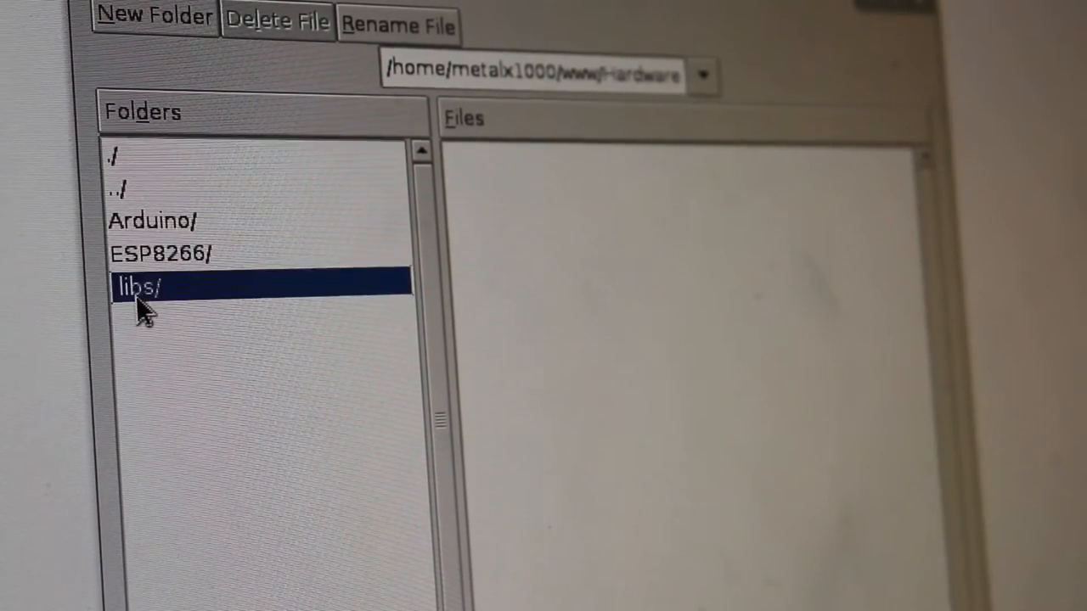
double_click(139, 285)
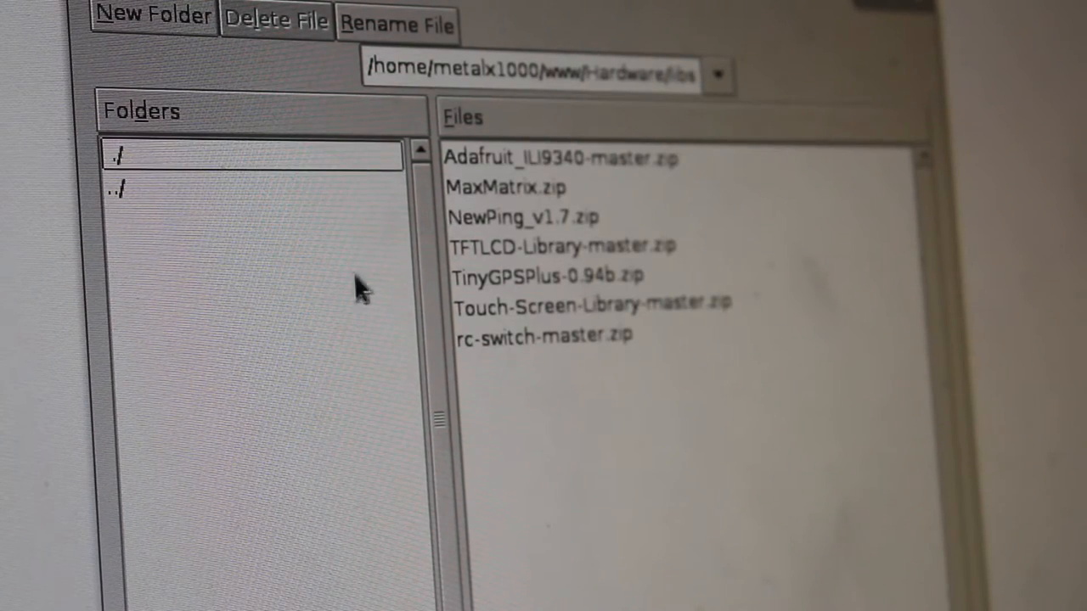
click(544, 333)
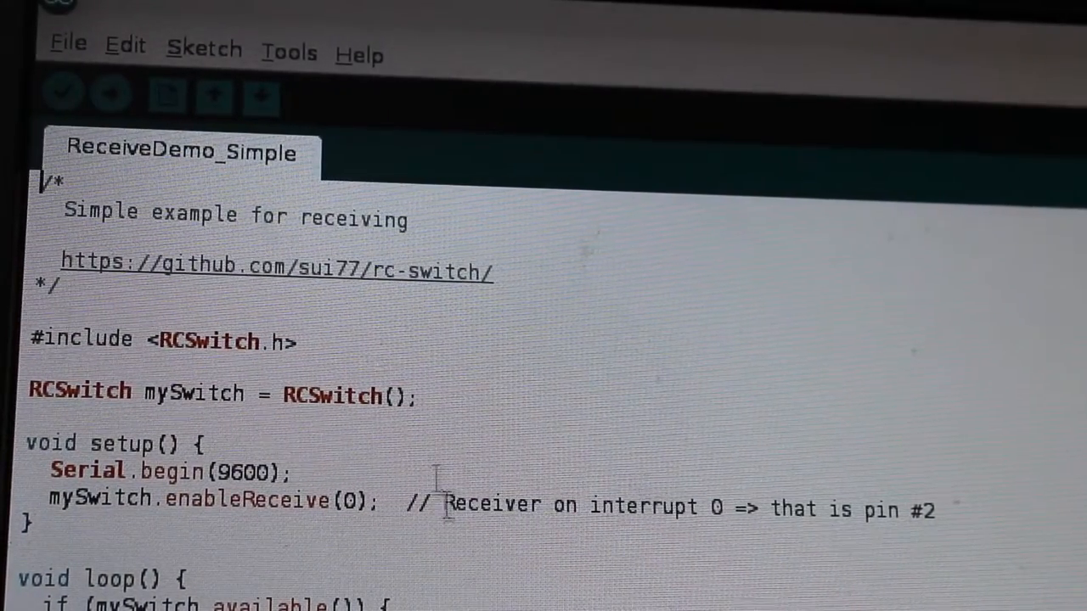
click(291, 50)
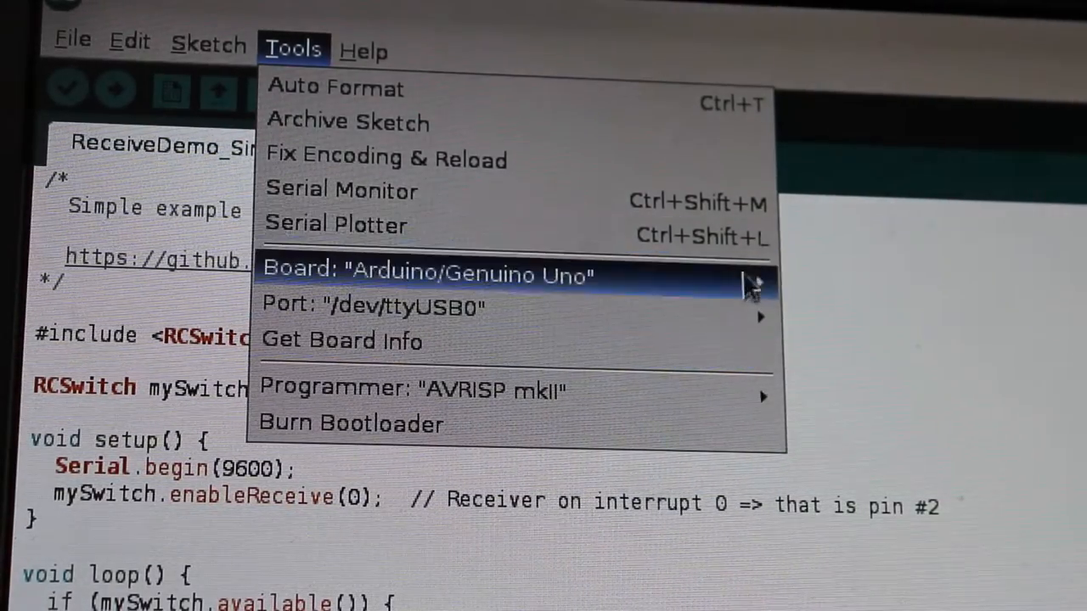
click(71, 43)
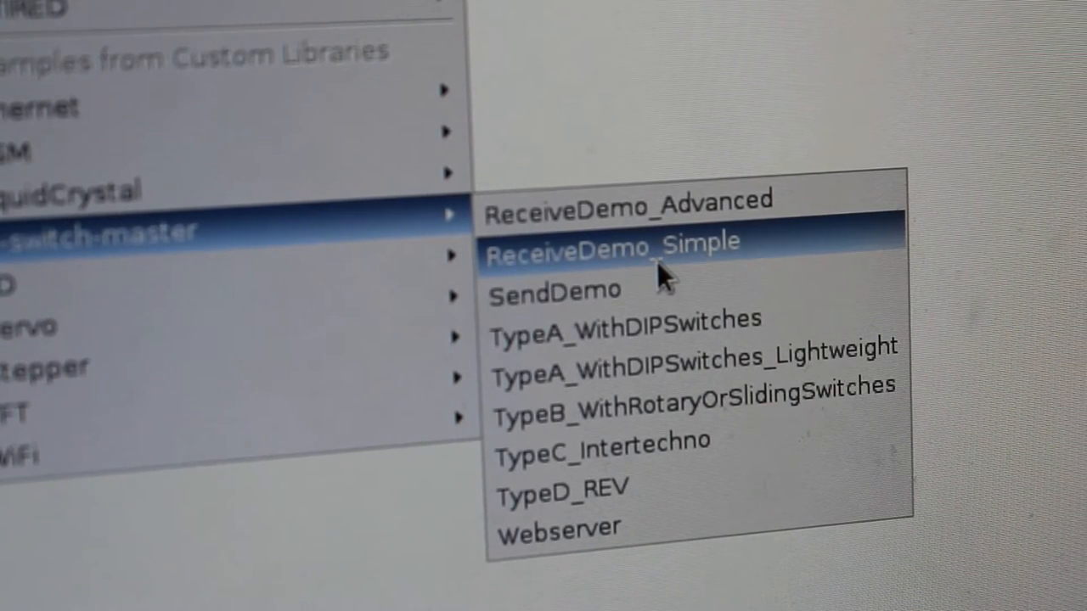
- Open the ReceiveDemo_Simple example sketch from the rc-switch-master examples
click(613, 245)
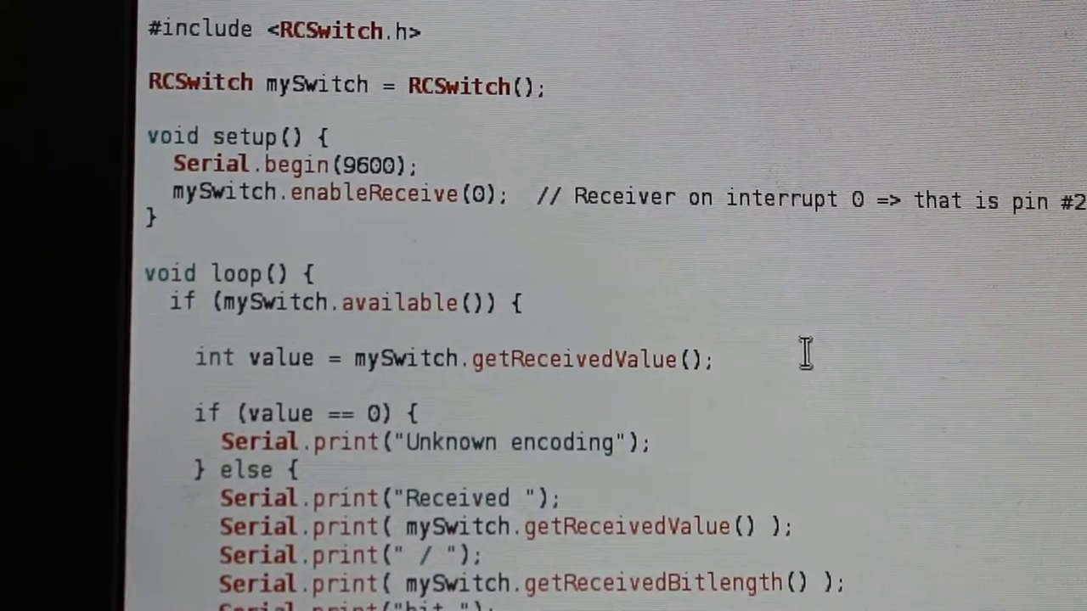